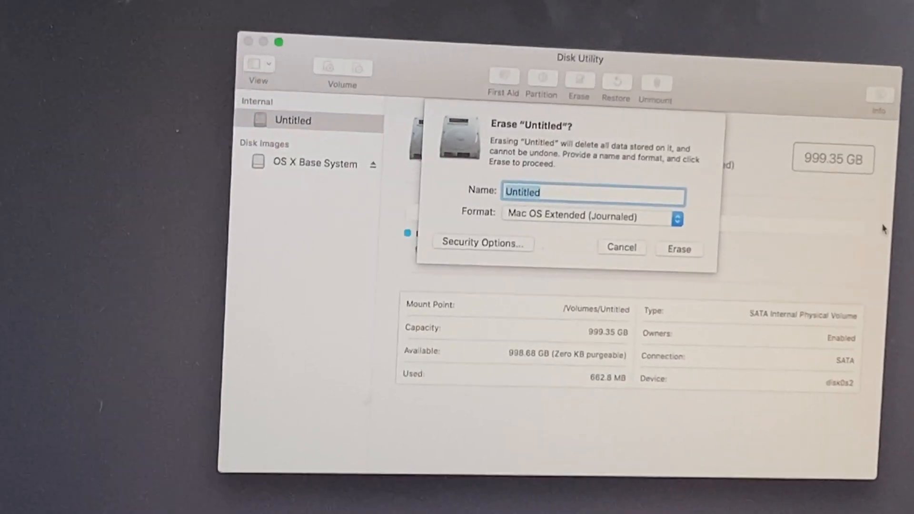
Confirm erasing the internal disk as 'Mac Pro' and dismiss the erase summary
{"action": "left_click", "coordinate": [679, 249]}
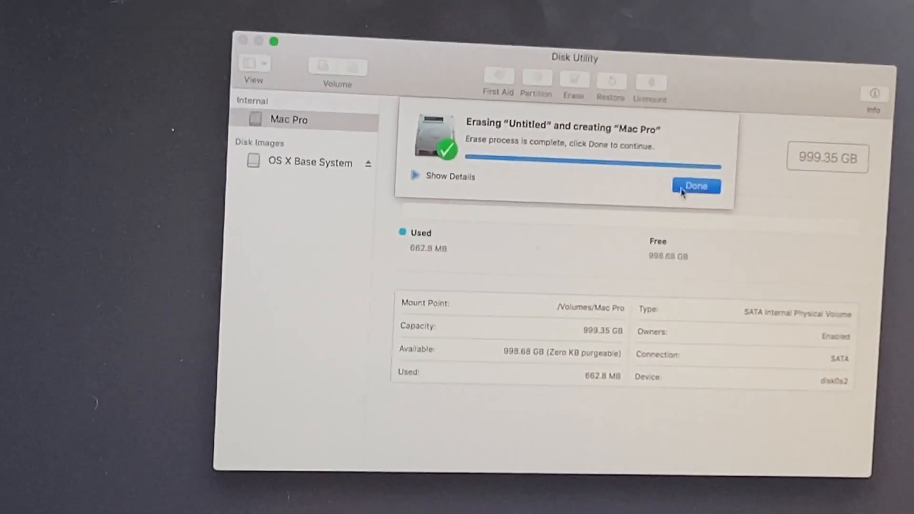
{"action": "left_click", "coordinate": [696, 185]}
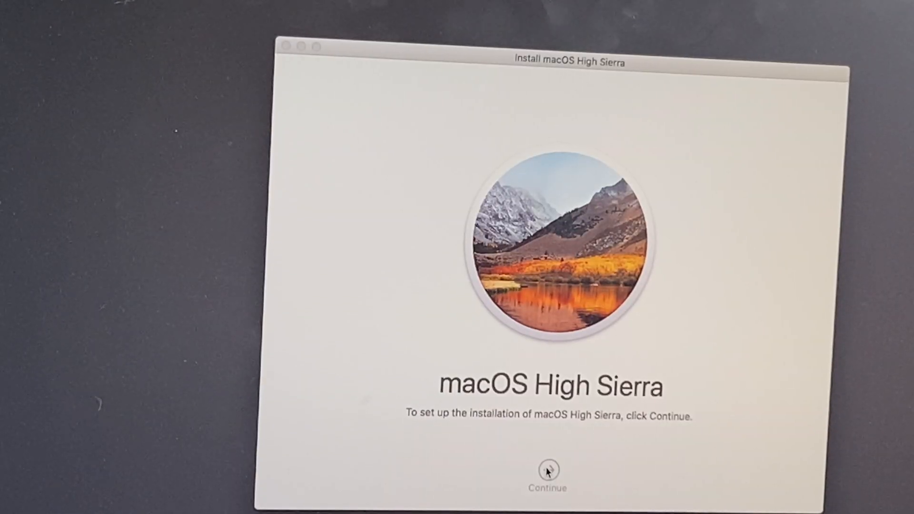
Continue past the High Sierra introduction and choose the Mac Pro disk for installation
{"action": "left_click", "coordinate": [548, 473]}
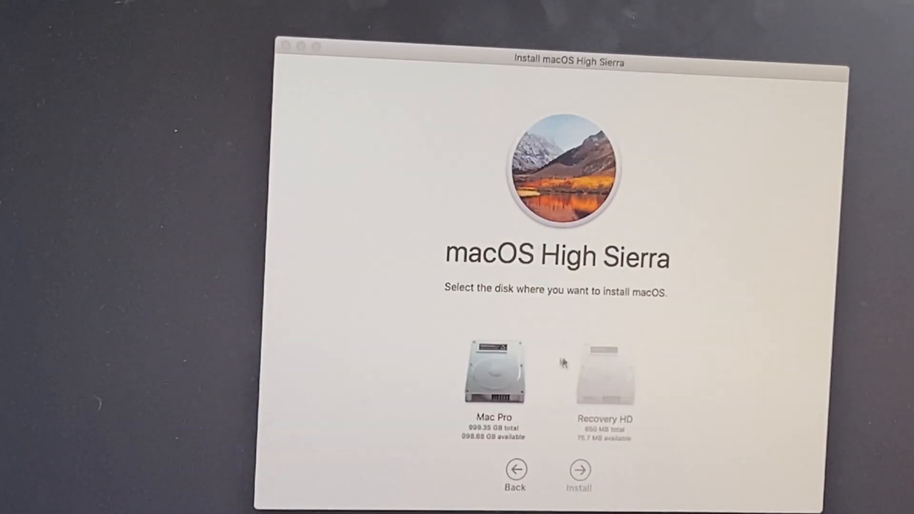
{"action": "left_click", "coordinate": [578, 468]}
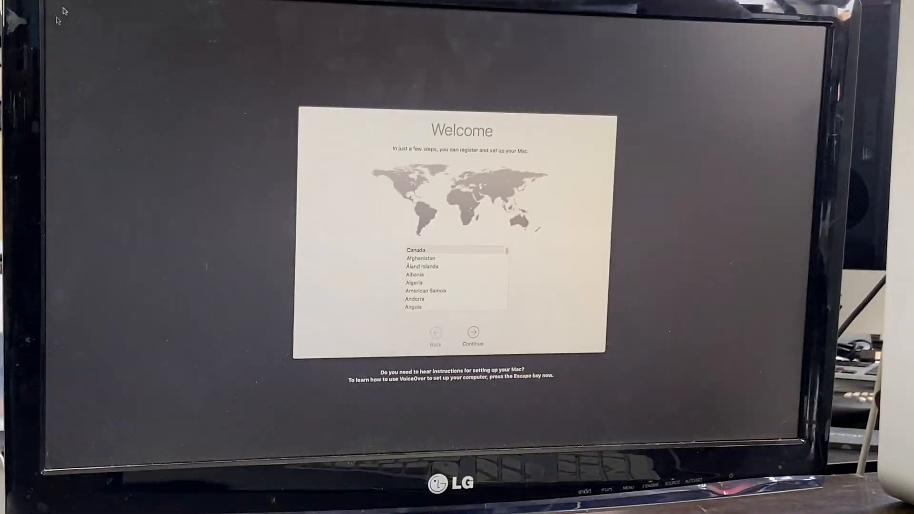
Continue with Canada, skip Apple ID sign-in, create the computer account and accept express setup
{"action": "left_click", "coordinate": [472, 332]}
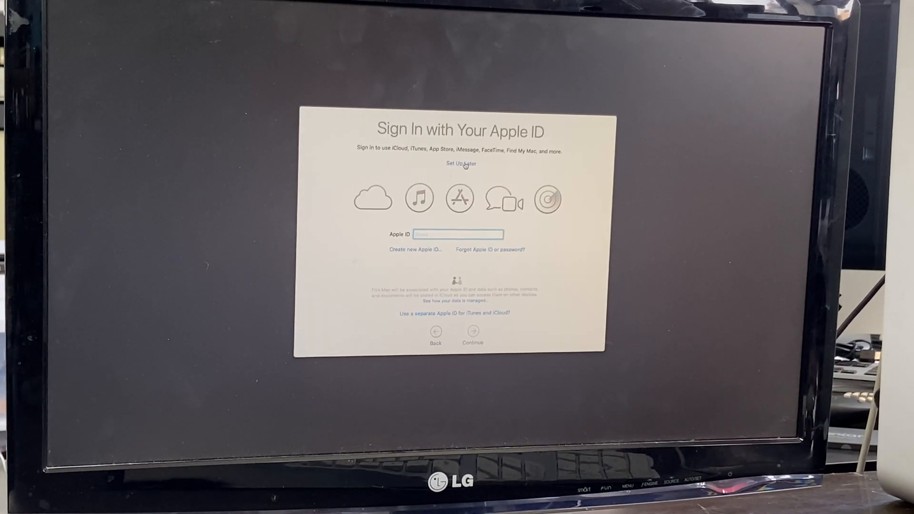
{"action": "left_click", "coordinate": [460, 164]}
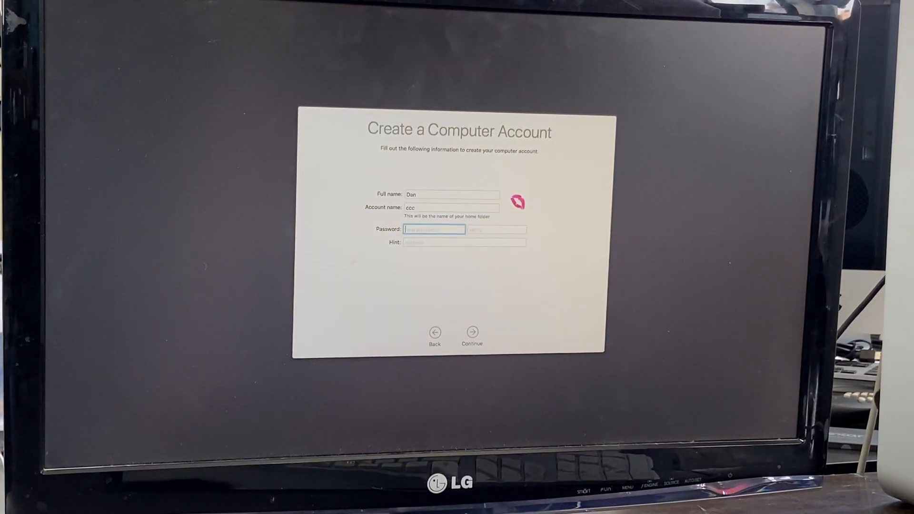
{"action": "left_click", "coordinate": [472, 332]}
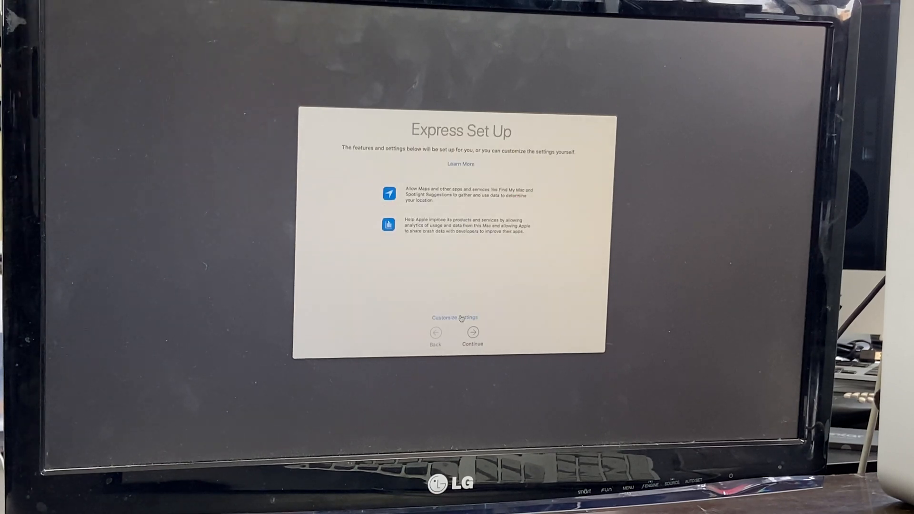
{"action": "left_click", "coordinate": [473, 333]}
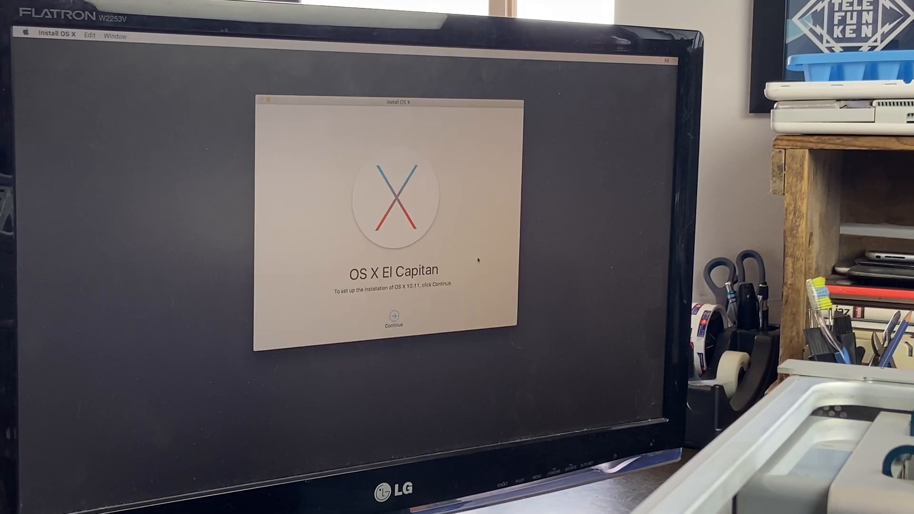
Continue past the OS X El Capitan introduction screen
{"action": "left_click", "coordinate": [394, 318]}
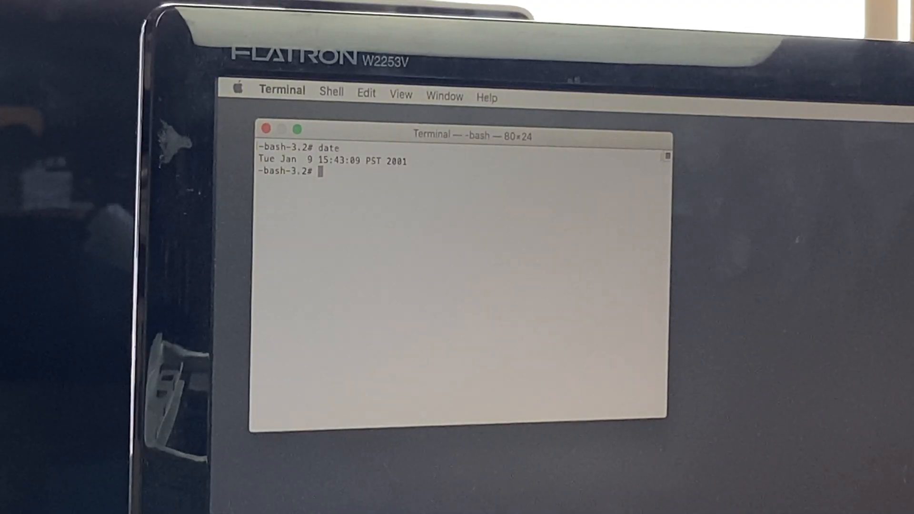
Run the date command to set the clock to May 17, 2022, 01:21, then return to the installer
{"action": "type", "text": "date"}
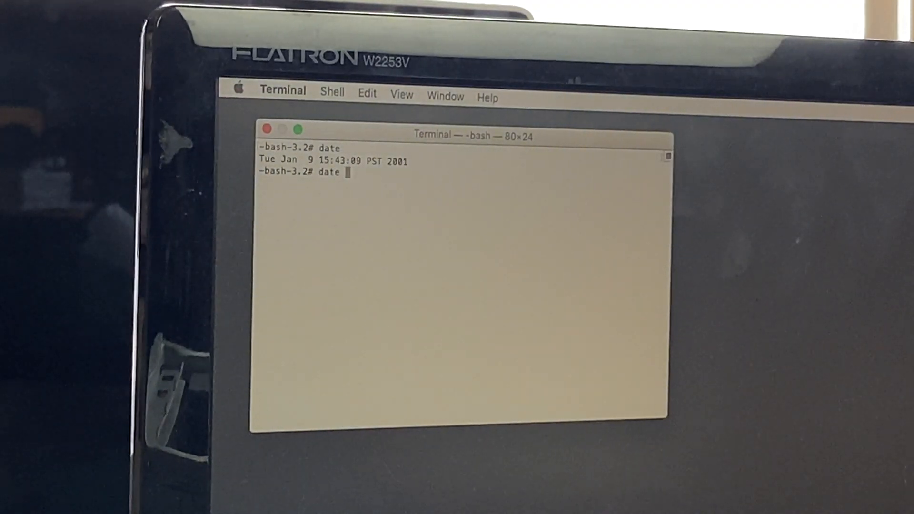
{"action": "type", "text": "0"}
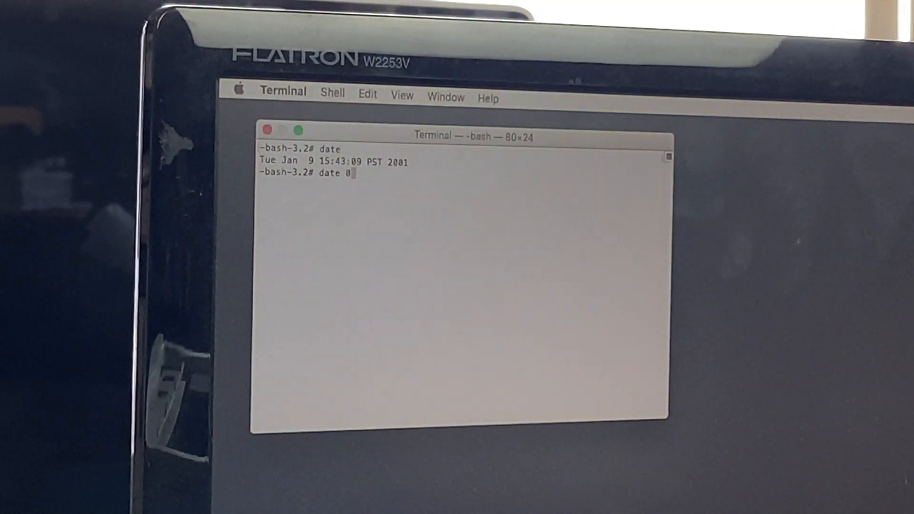
{"action": "type", "text": "51"}
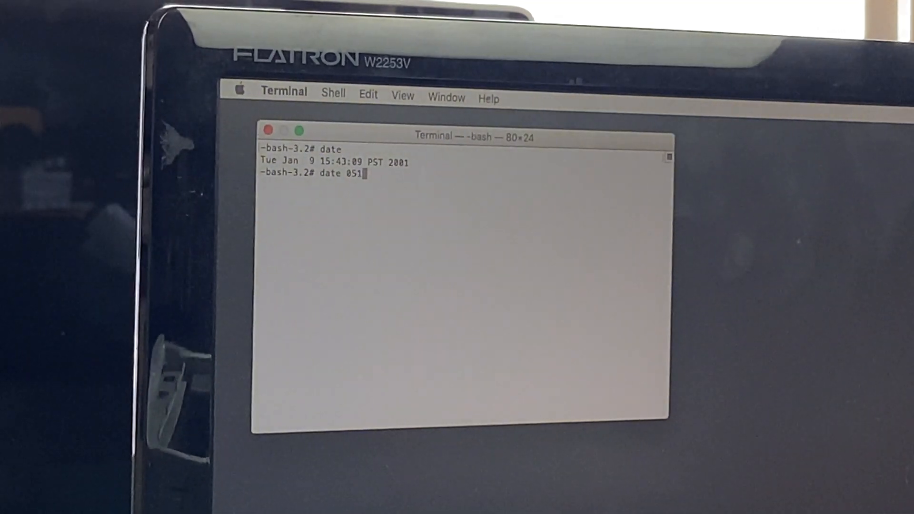
{"action": "type", "text": "70121"}
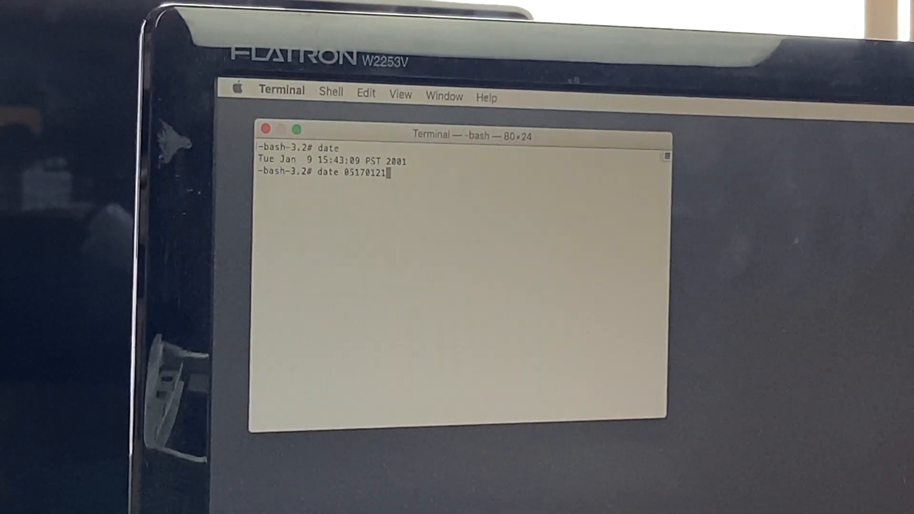
{"action": "key", "text": "Return"}
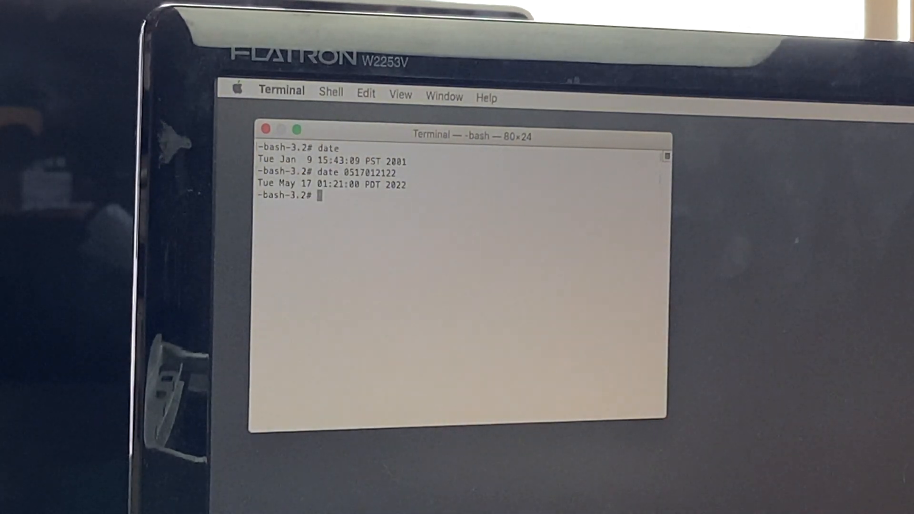
{"action": "left_click", "coordinate": [283, 91]}
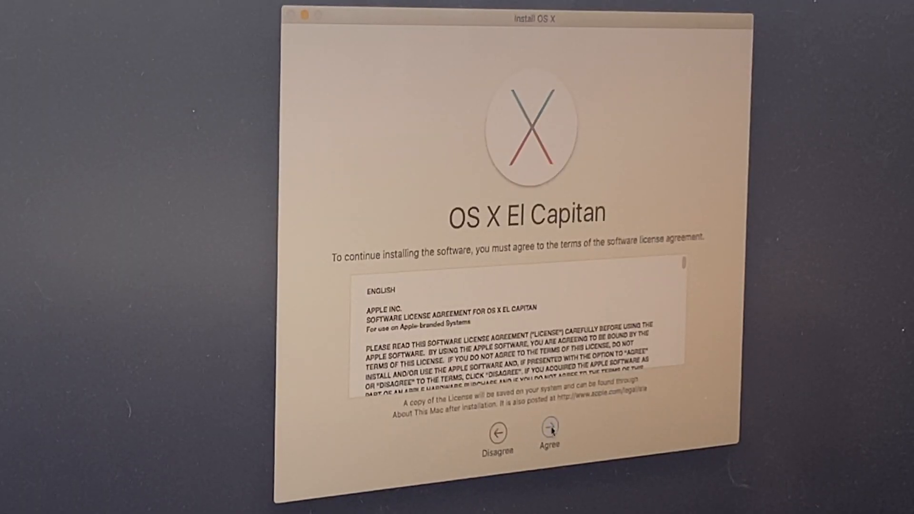
Agree to the El Capitan licence and confirm, starting installation onto Mac Pro 500gb
{"action": "left_click", "coordinate": [549, 433]}
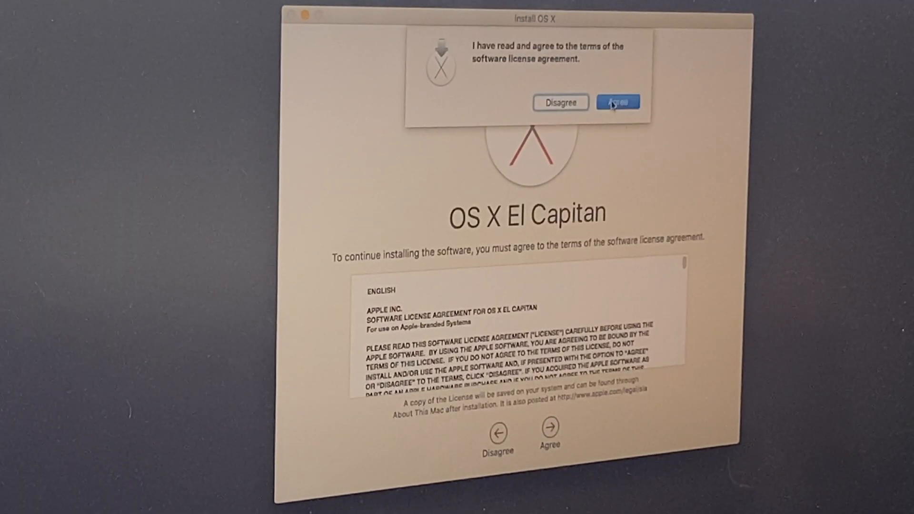
{"action": "left_click", "coordinate": [618, 102]}
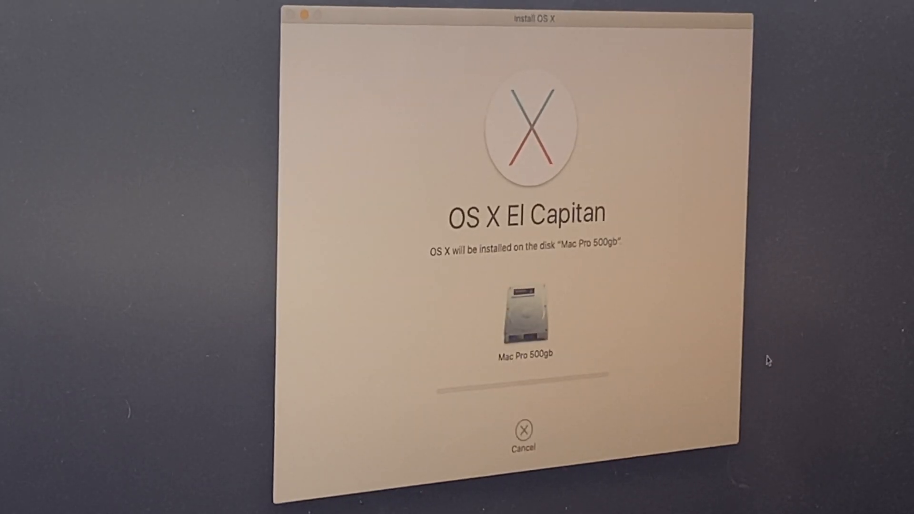